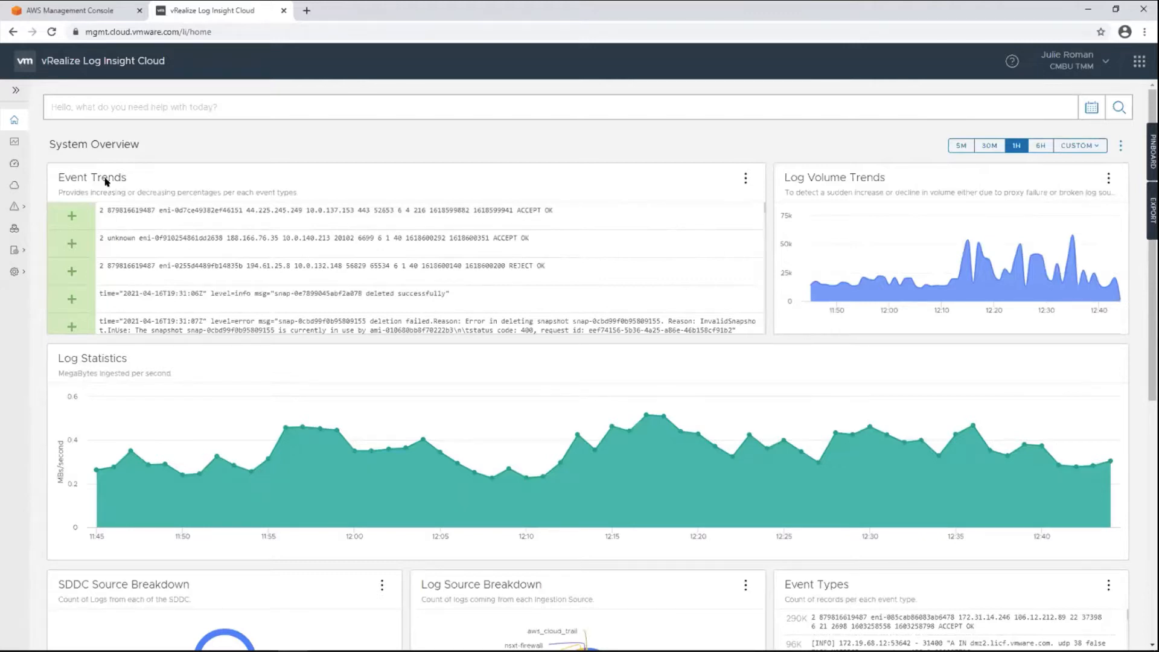
Step: Show the Log Sources catalogue scrolled down to the AWS integrations
left_click(13, 184)
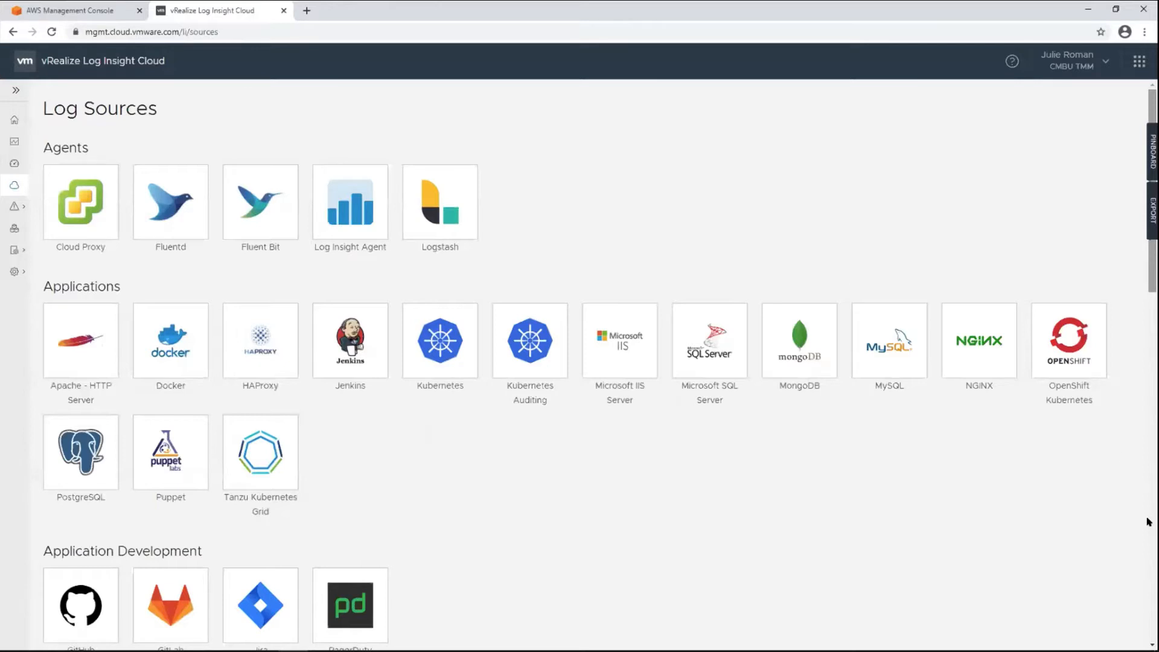
scroll("down", 3)
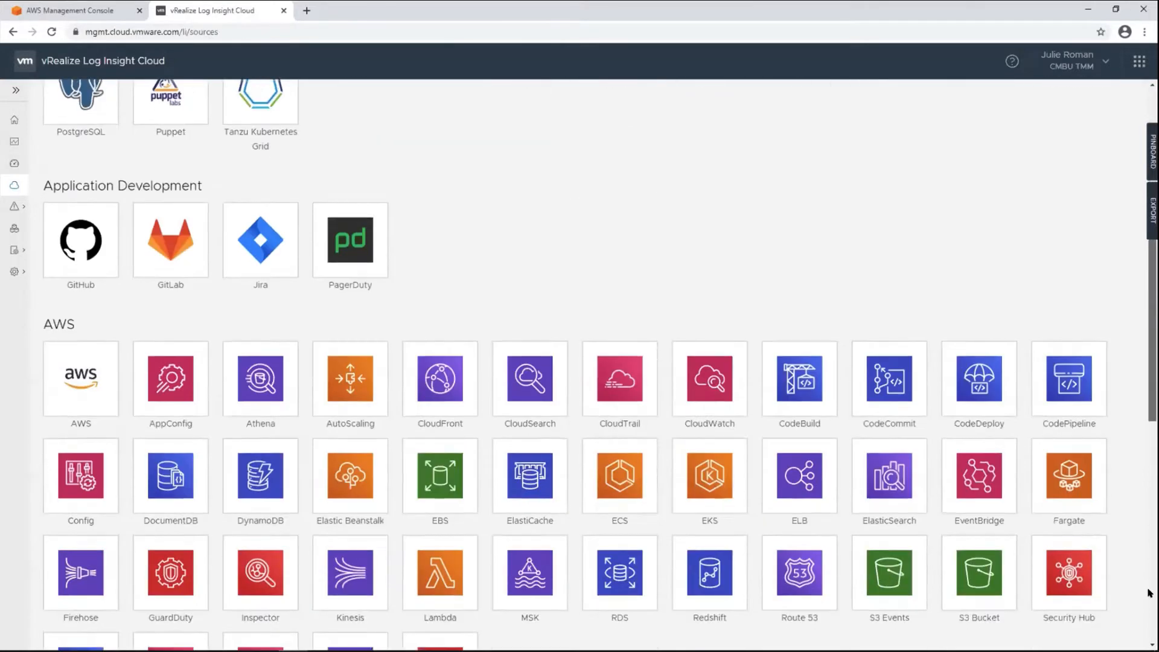
scroll("down", 3)
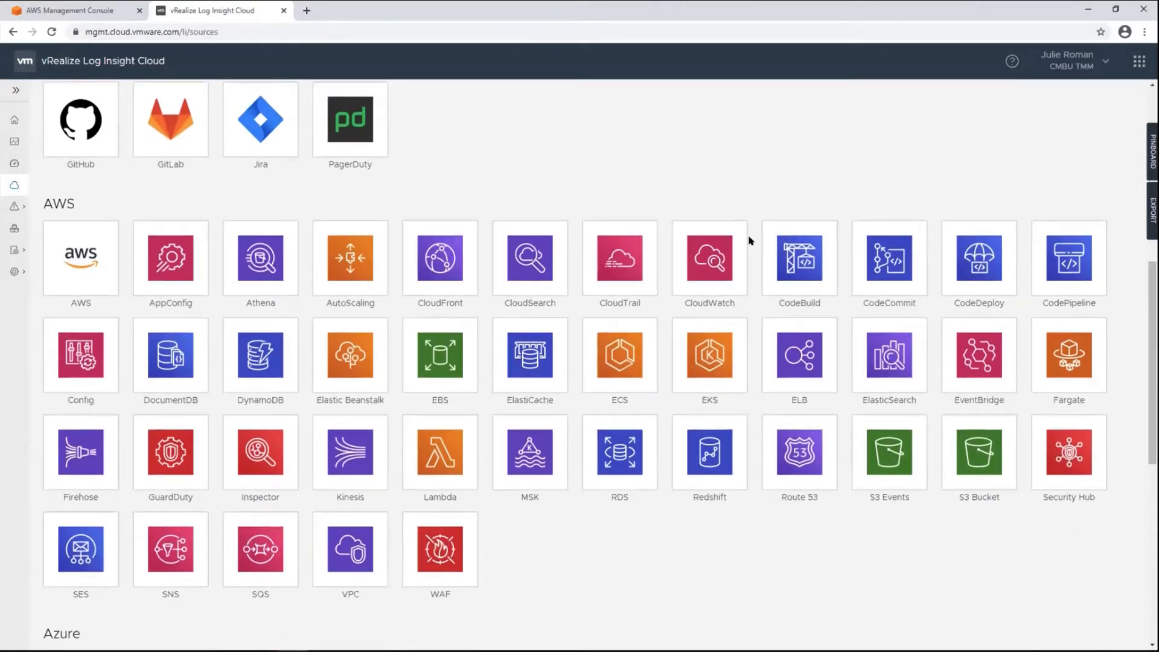
Step: View the CloudWatch source's Related Logs, currently showing no data
left_click(708, 259)
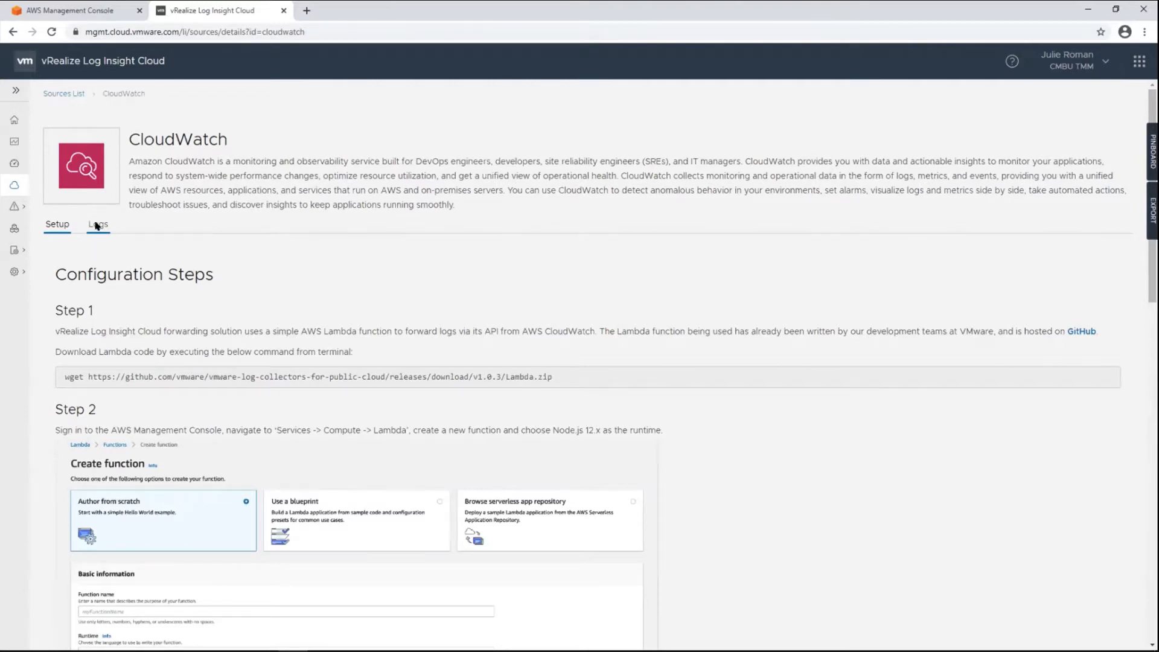
left_click(97, 224)
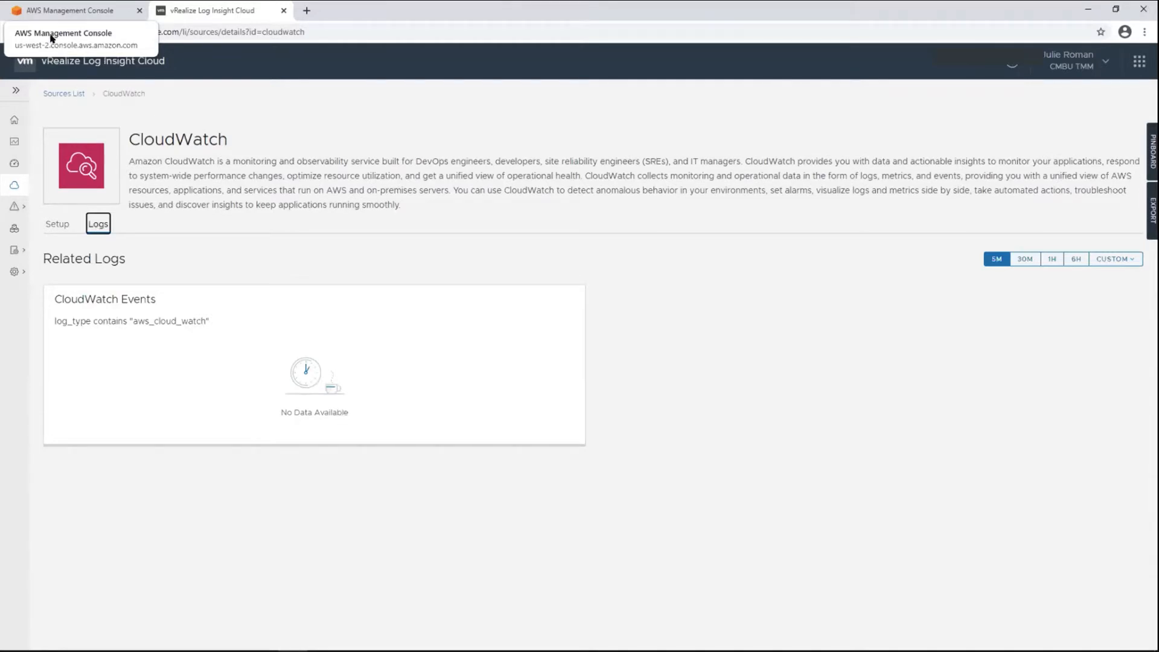
Step: From the AWS console, go to Lambda and begin a new function
left_click(70, 10)
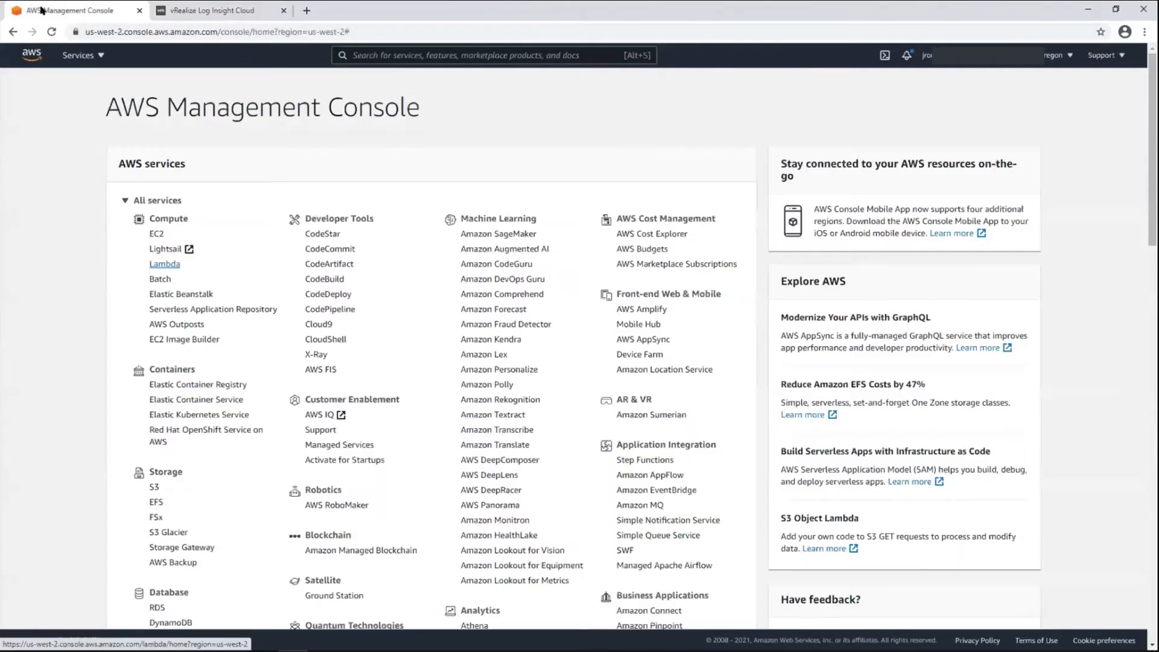
mouse_move(156, 261)
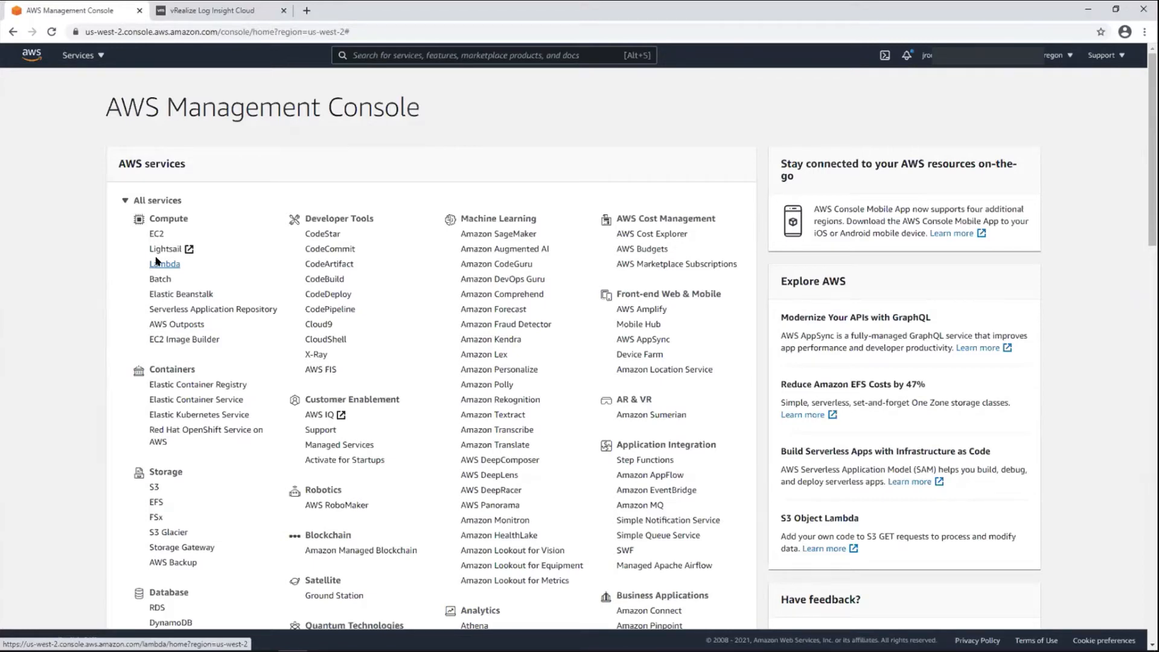
left_click(165, 264)
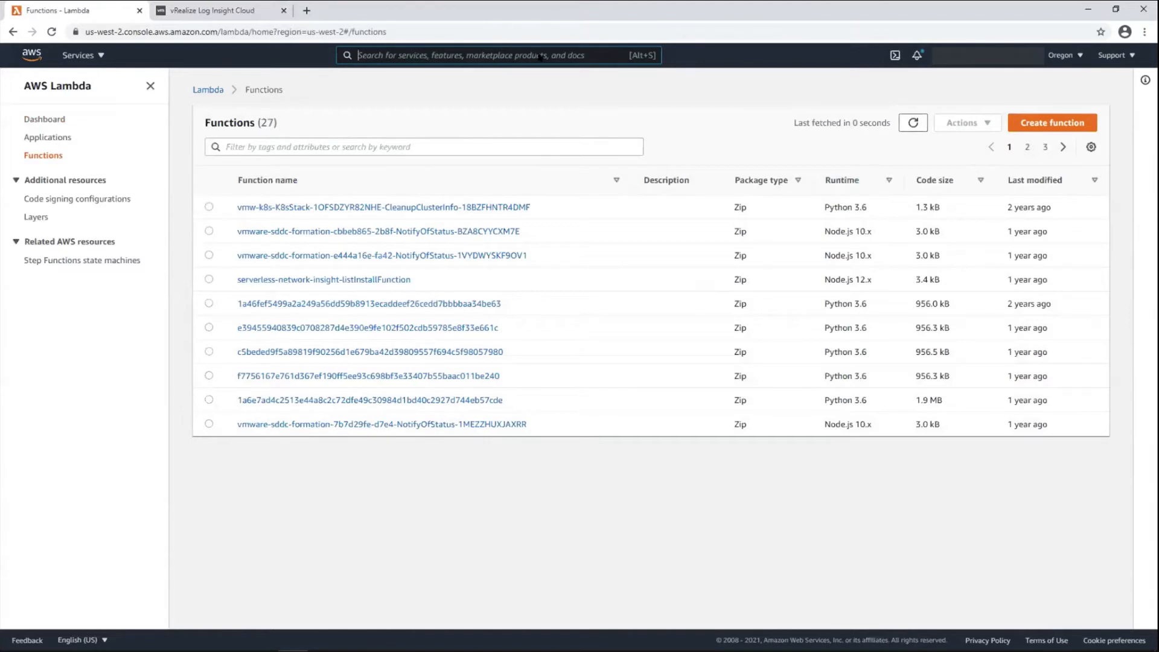
mouse_move(1064, 73)
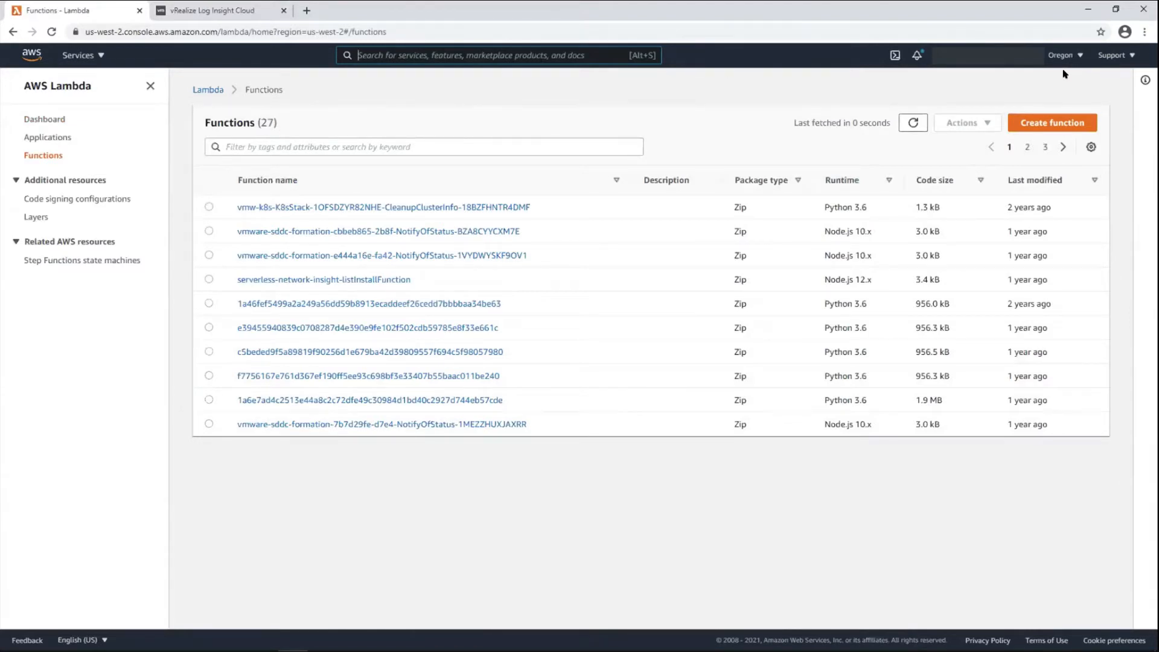
mouse_move(1041, 123)
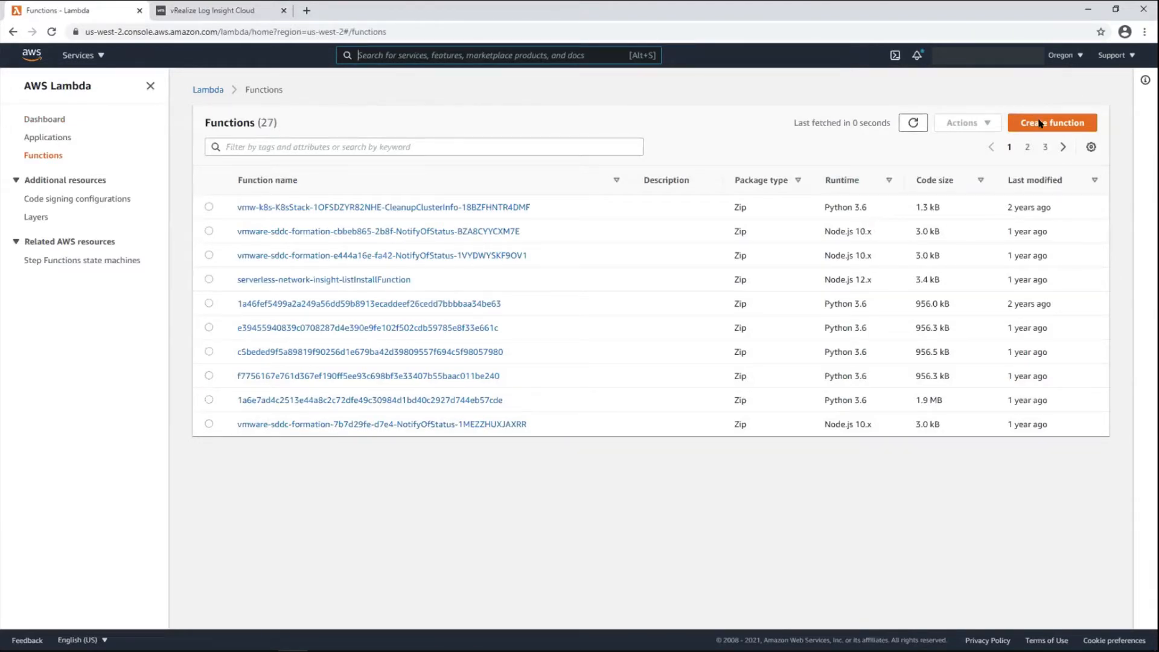
left_click(1051, 122)
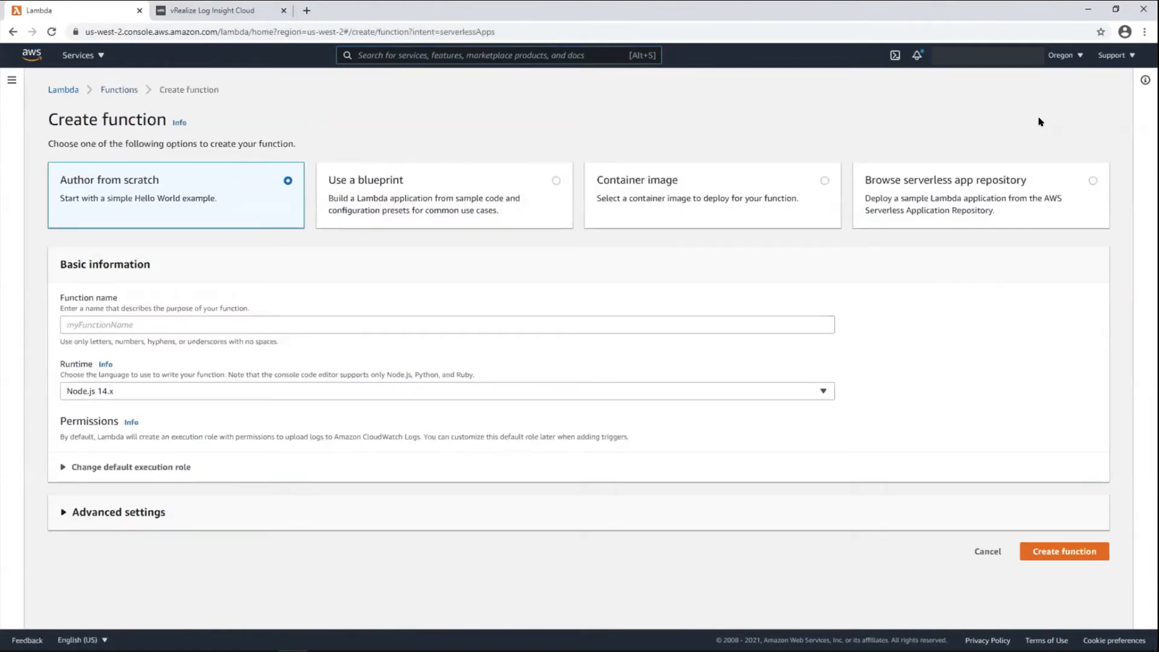
Step: Find 'log' in the serverless app repository and select VMware-Log-Insight-Cloud
left_click(971, 194)
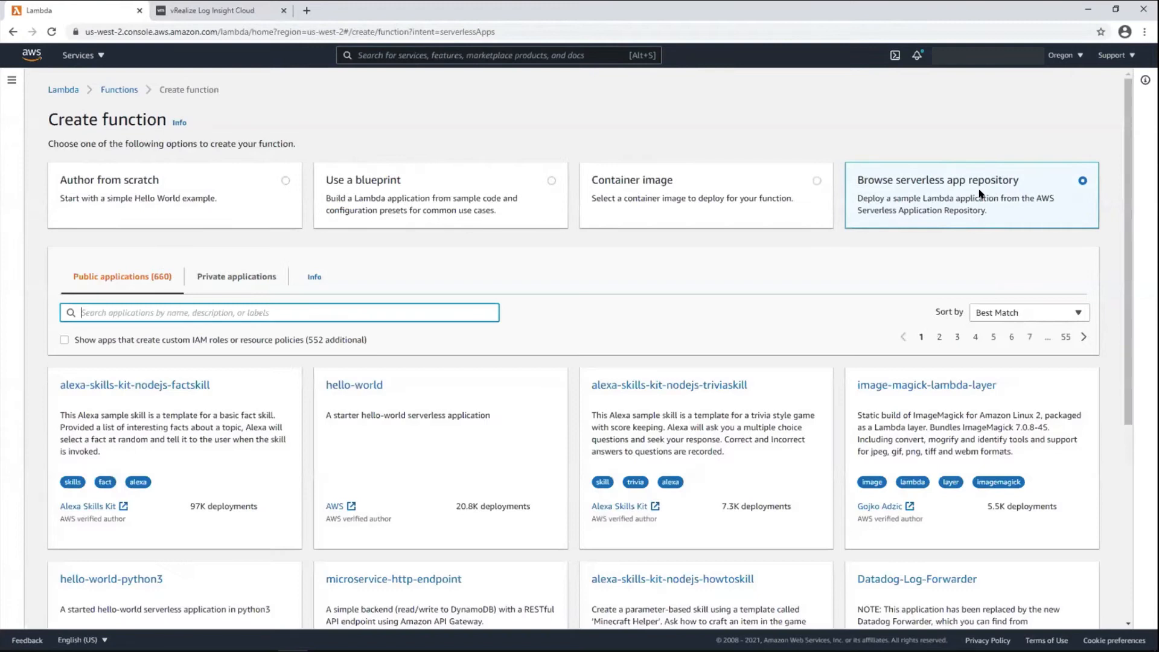
mouse_move(392, 307)
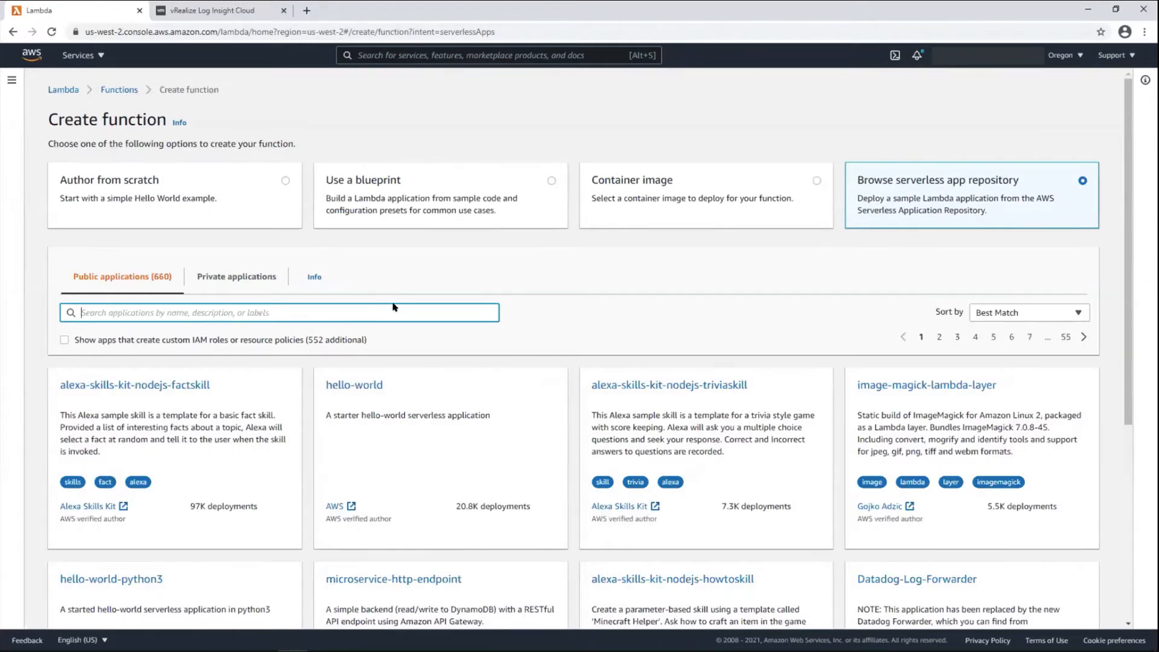
type("log")
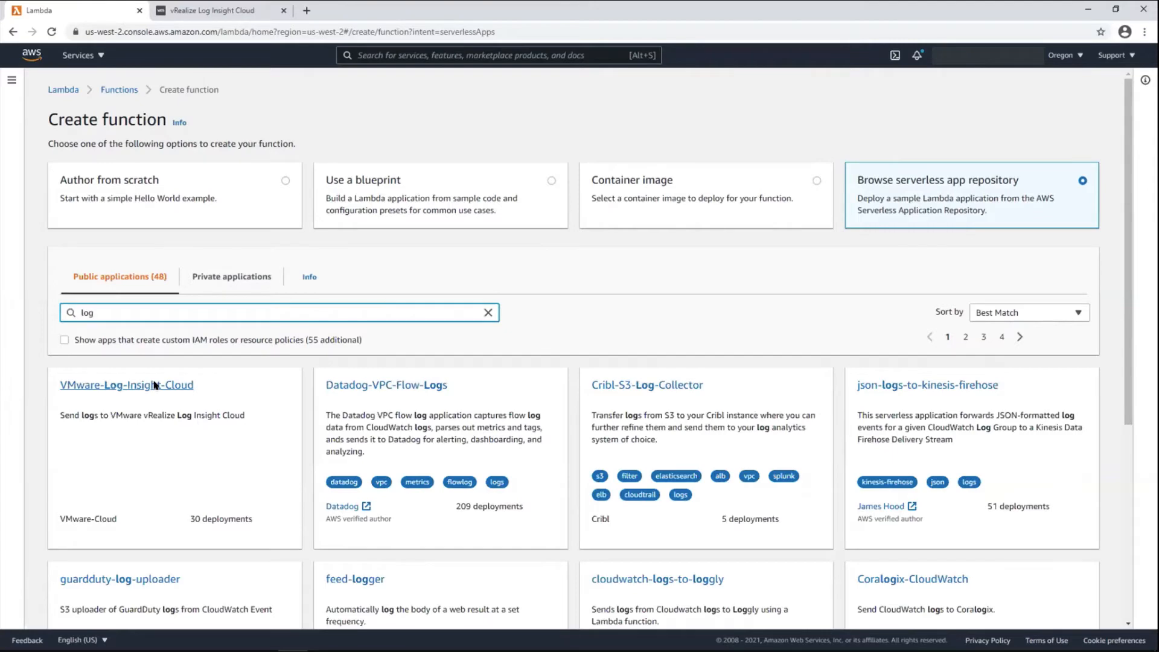
left_click(126, 384)
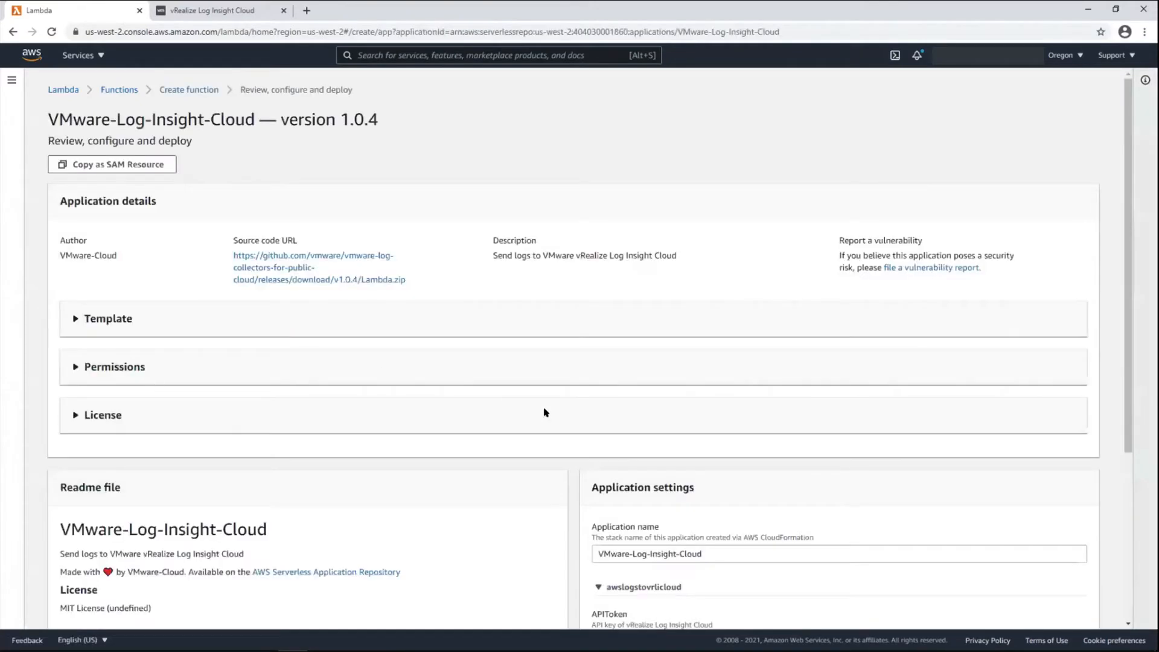
Step: Deploy with the API key, ingestion-pipeline-stream URL, and function name cloudwatchlogs
scroll("down", 3)
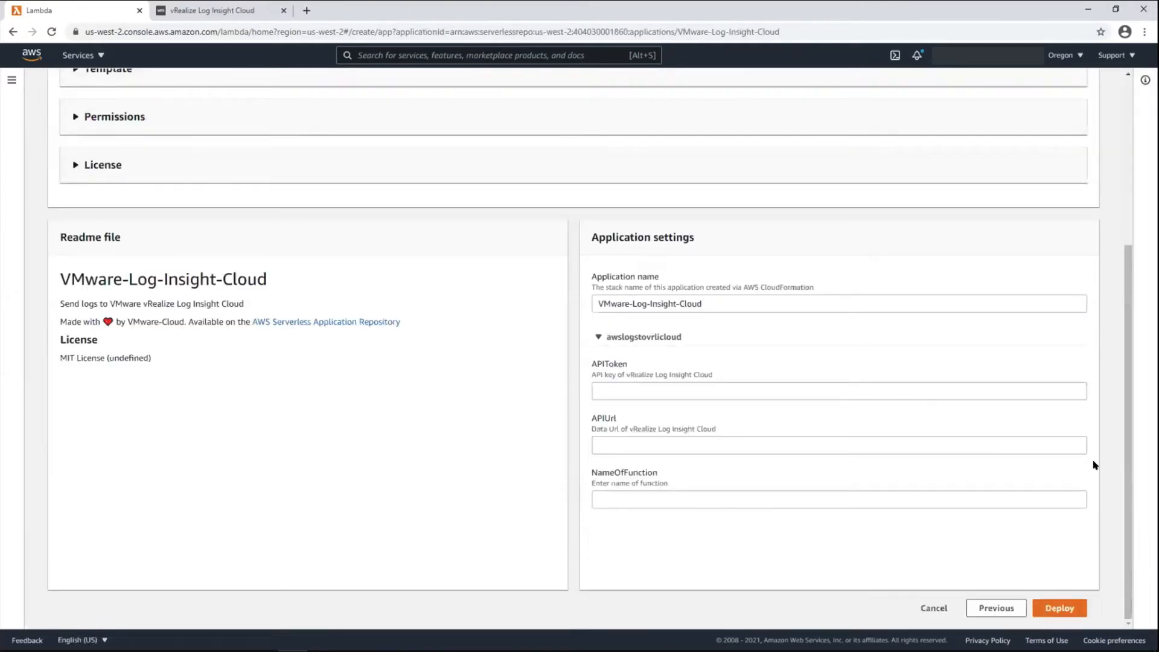
mouse_move(706, 371)
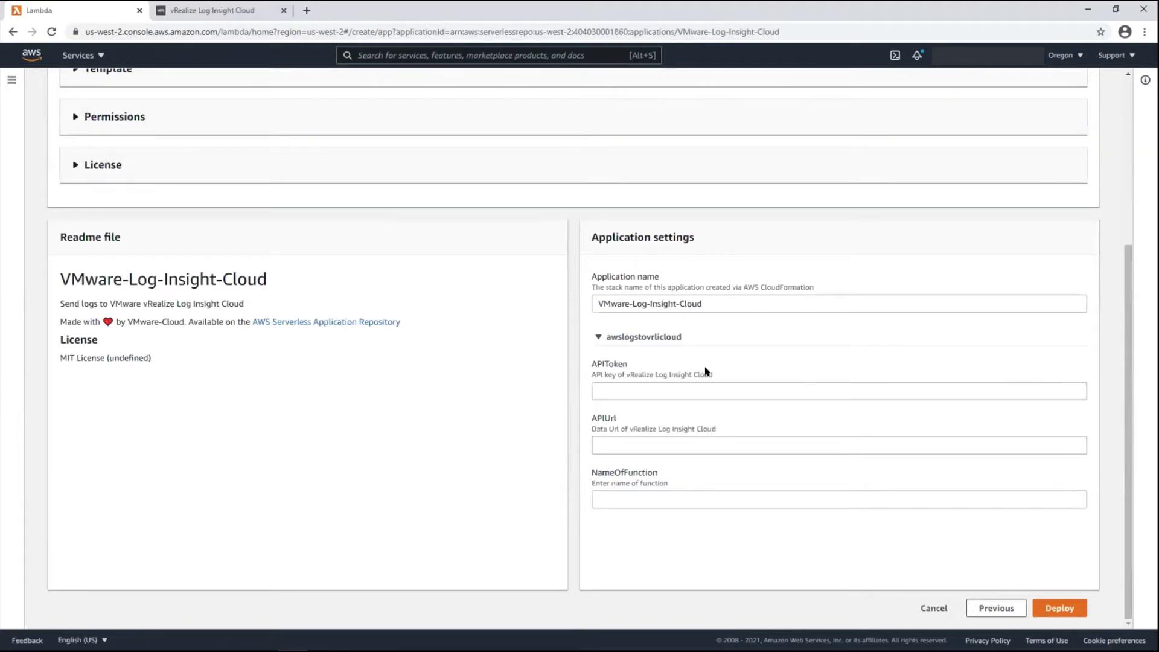
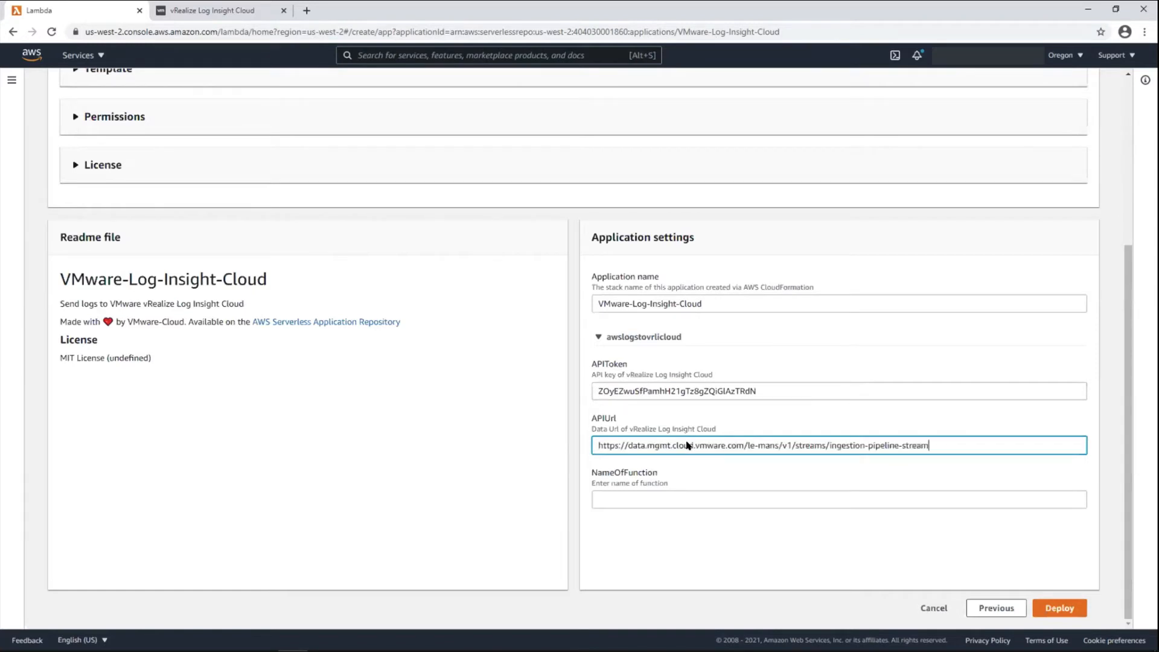
mouse_move(705, 501)
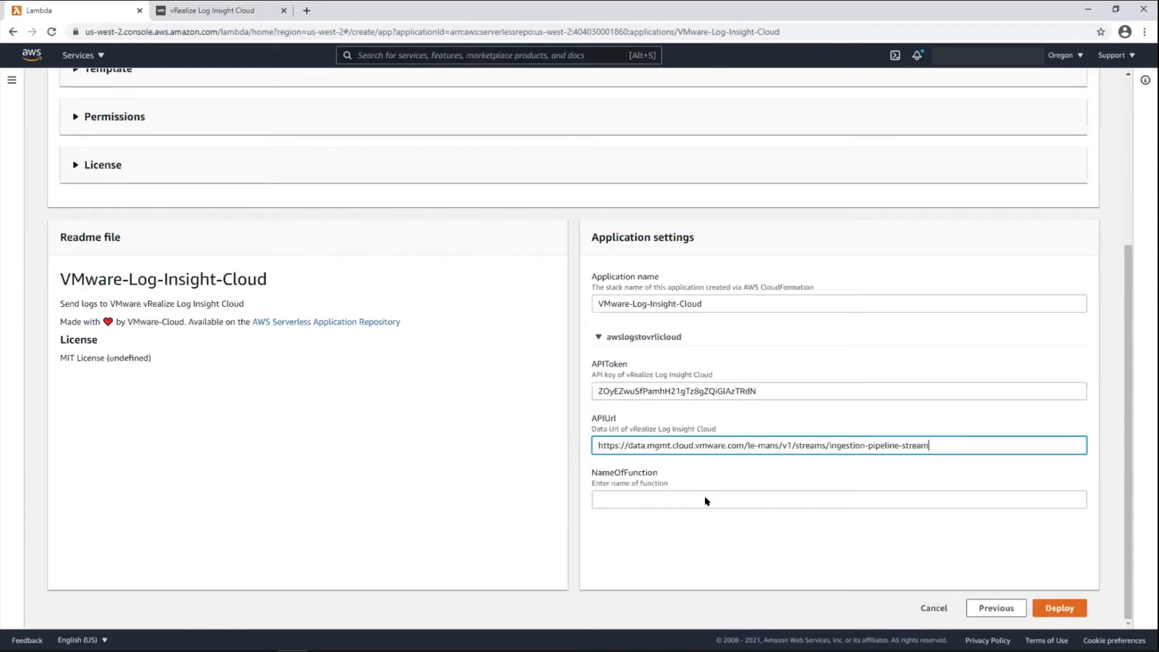
type("cloudwatchlogs")
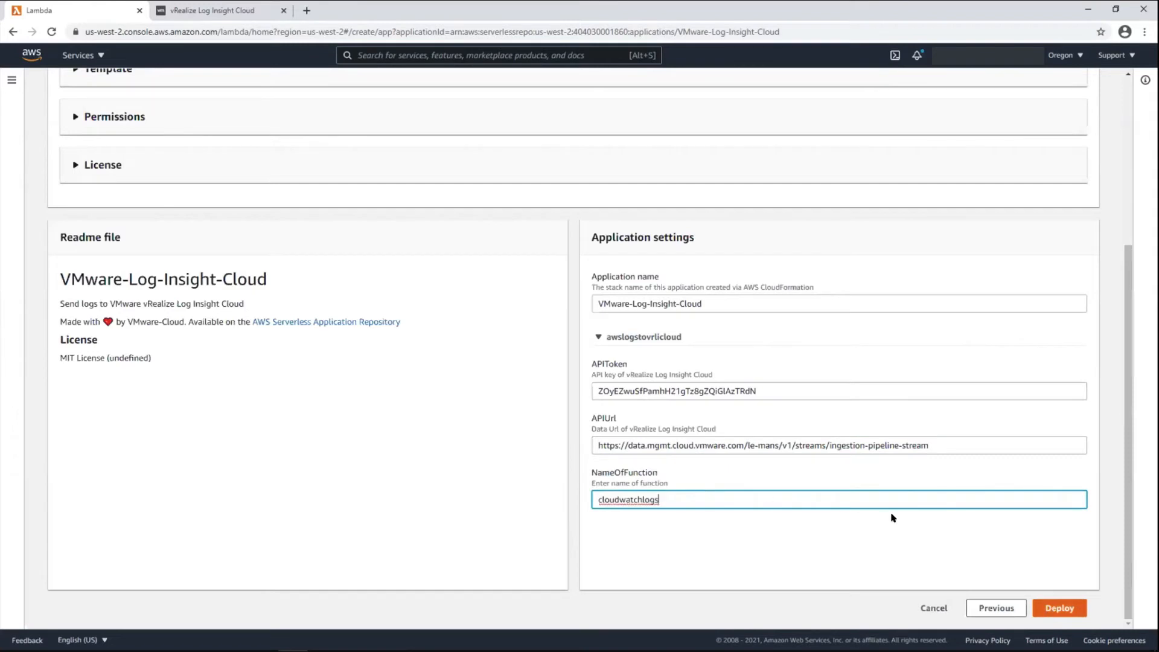
left_click(1058, 608)
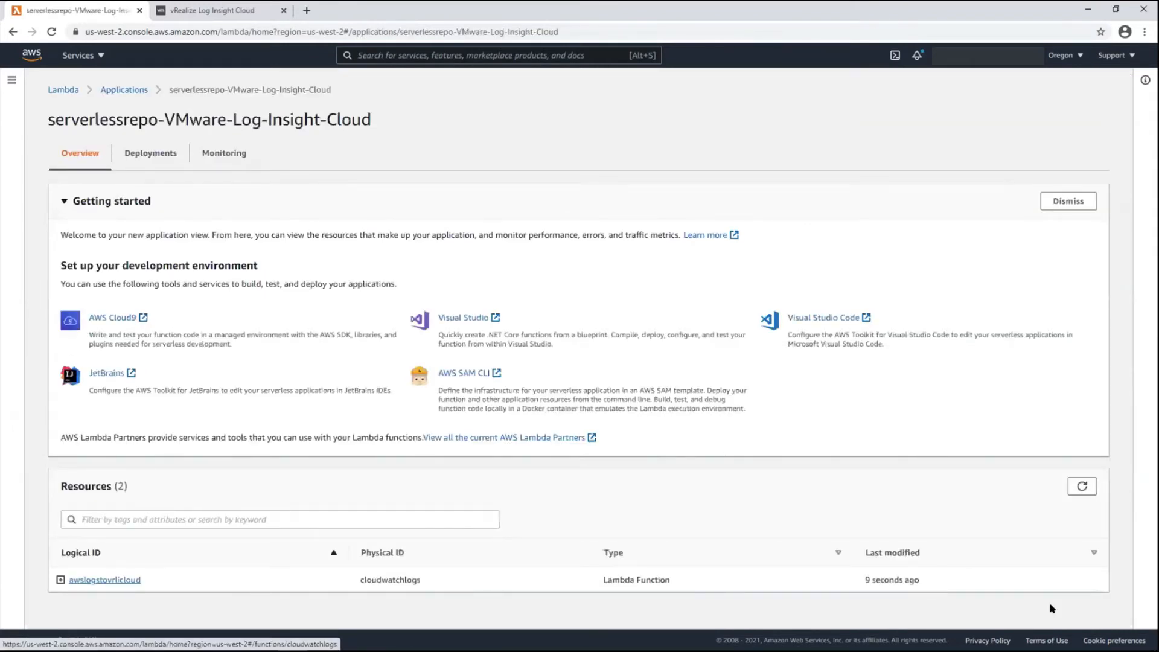
mouse_move(103, 579)
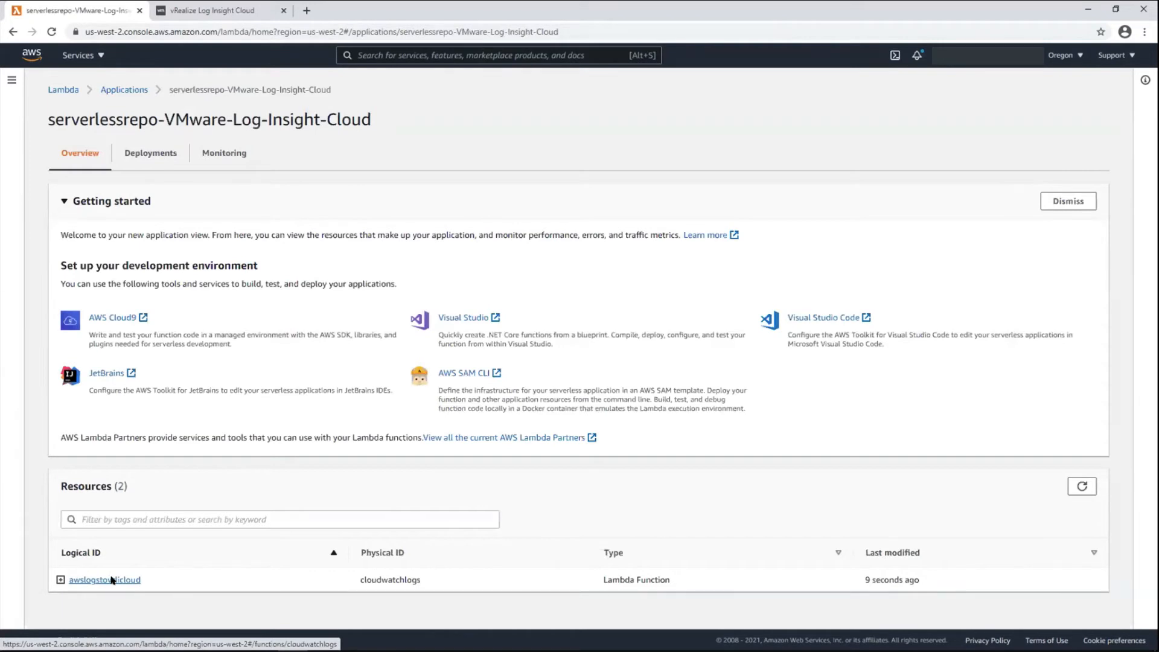
Step: Go to the deployed cloudwatchlogs function and begin adding a trigger
left_click(103, 580)
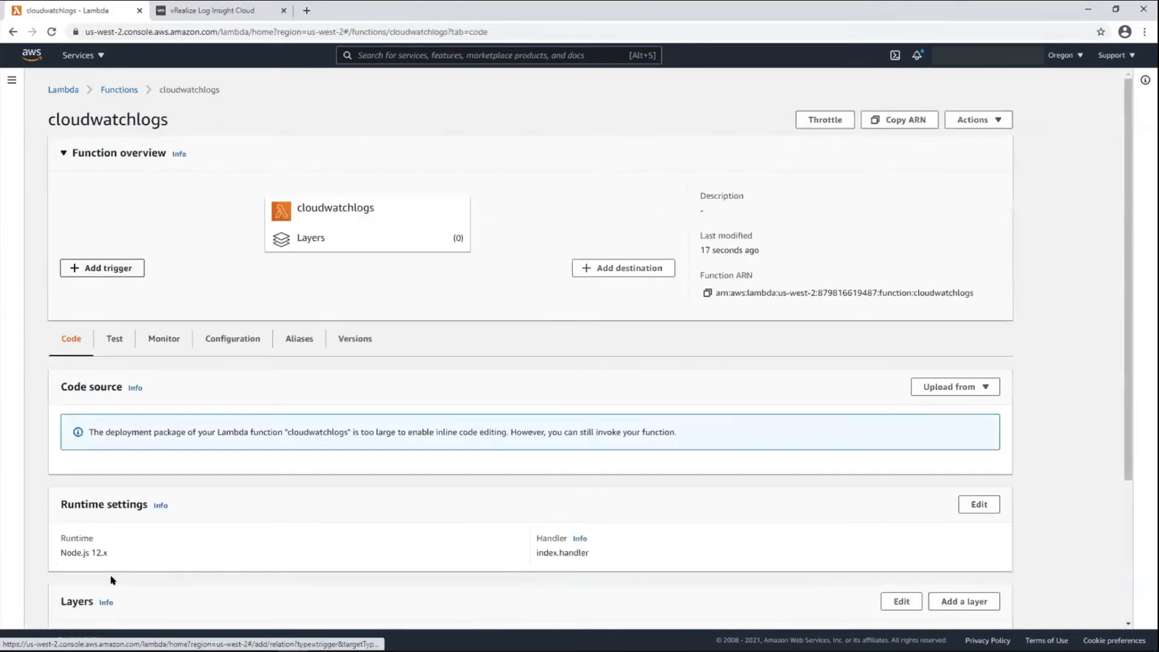
mouse_move(281, 213)
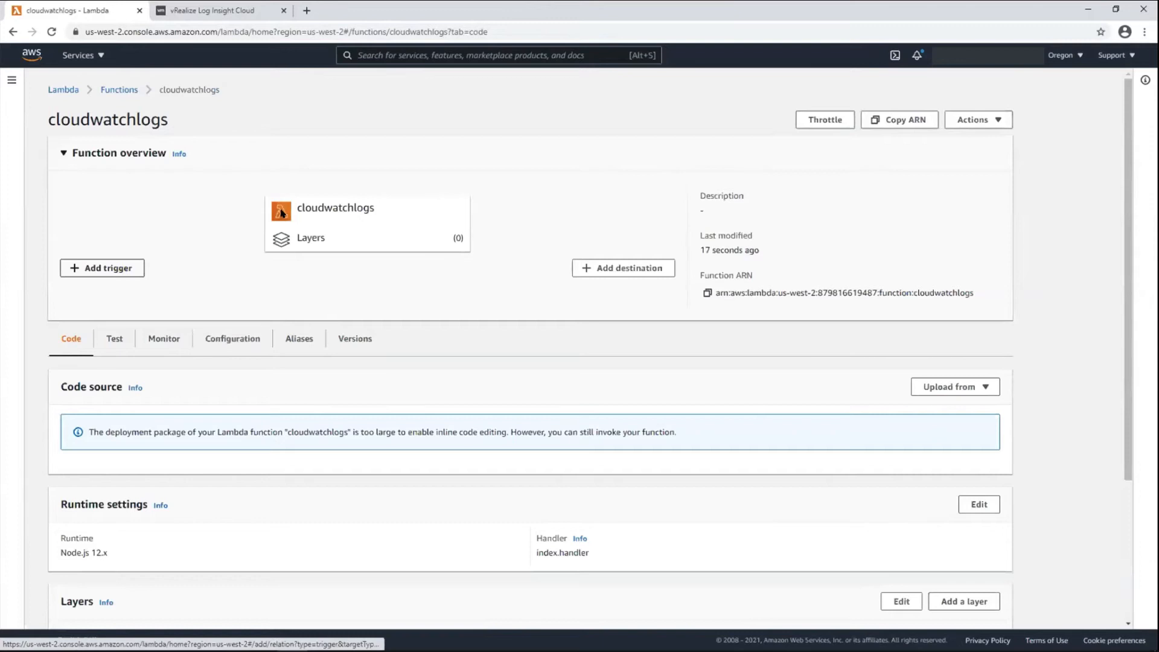
mouse_move(343, 219)
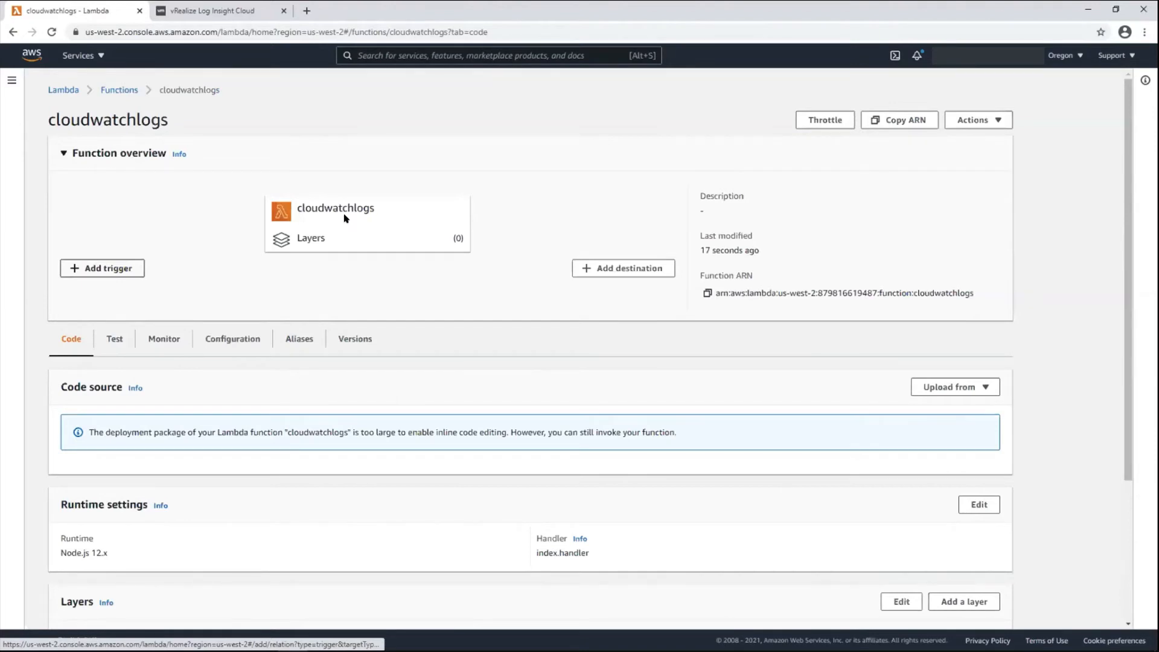
mouse_move(259, 216)
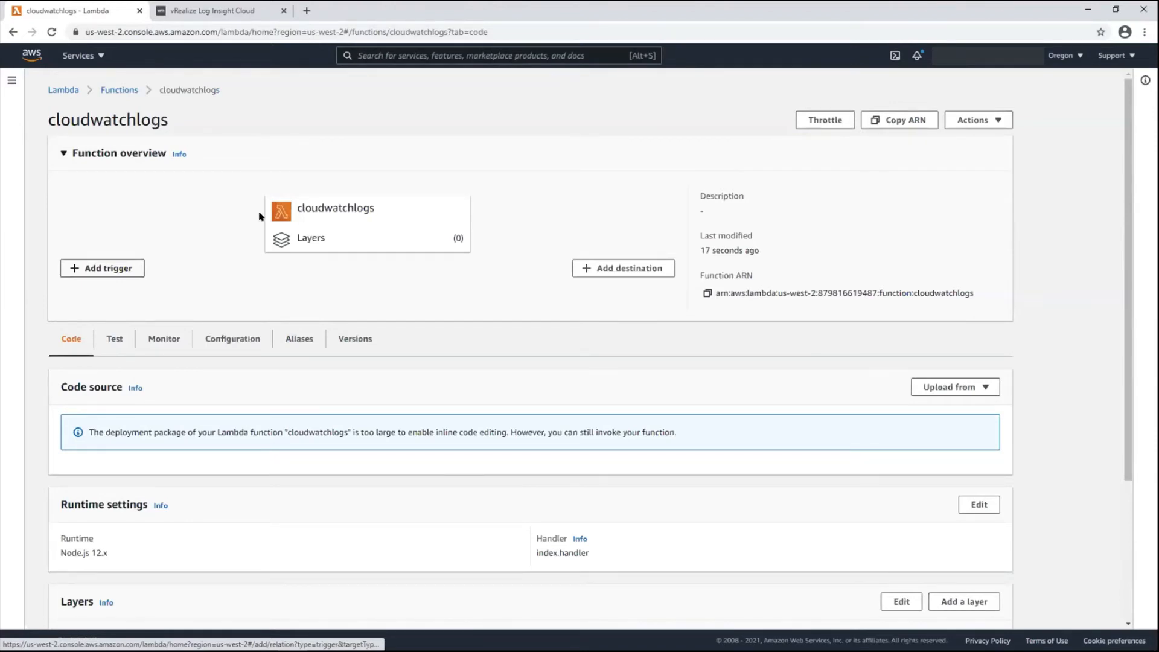
left_click(102, 267)
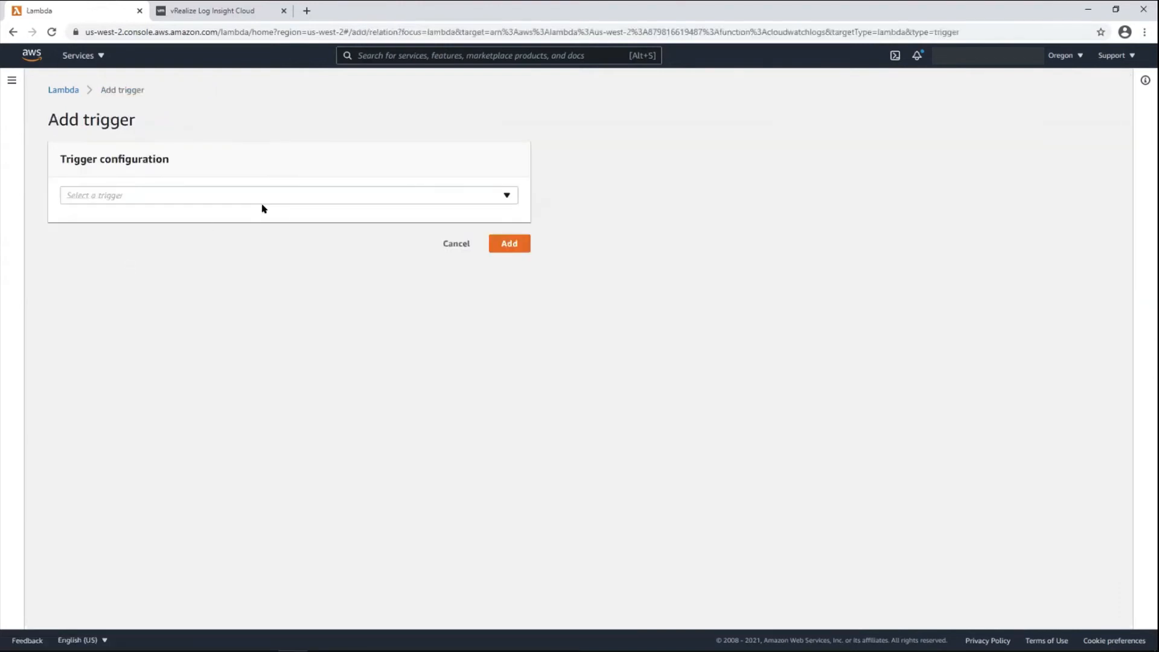
Step: Add a CloudWatch Logs trigger for vRNI_TMM_Flows with filter name vrniflows
left_click(289, 195)
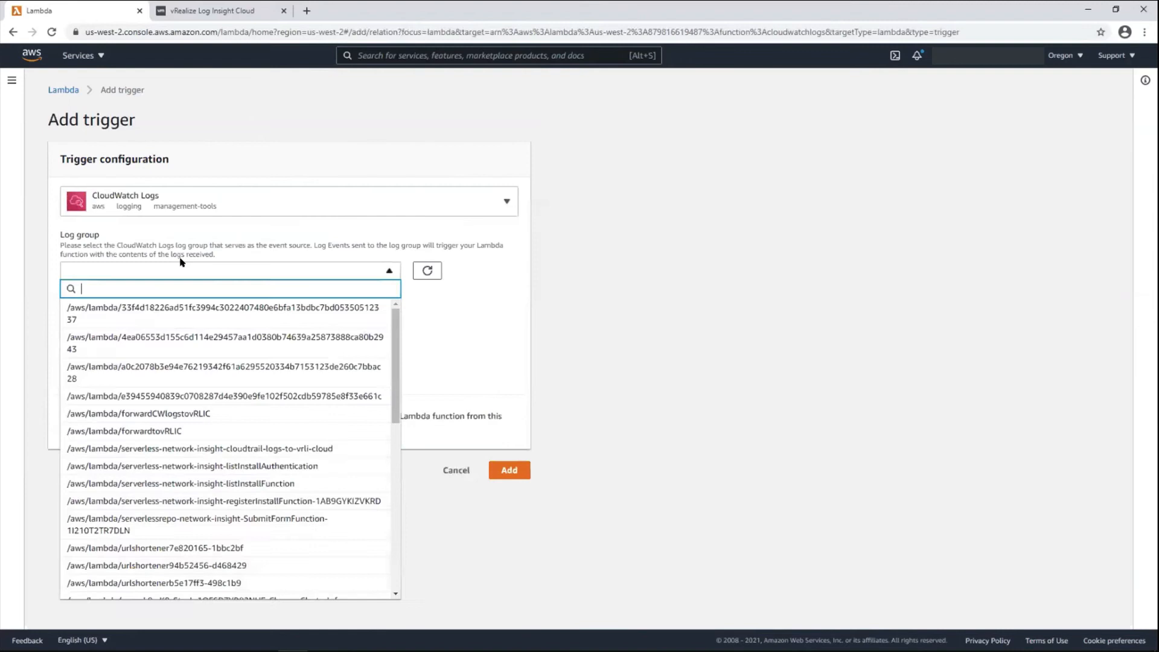
type("vrni")
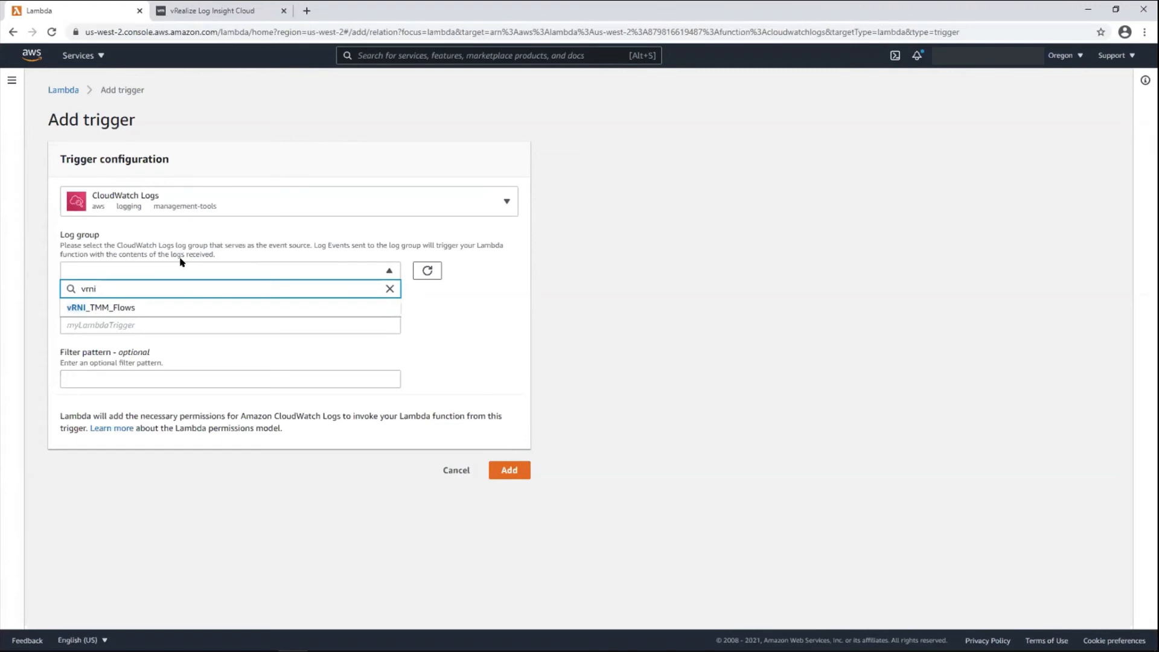
left_click(101, 307)
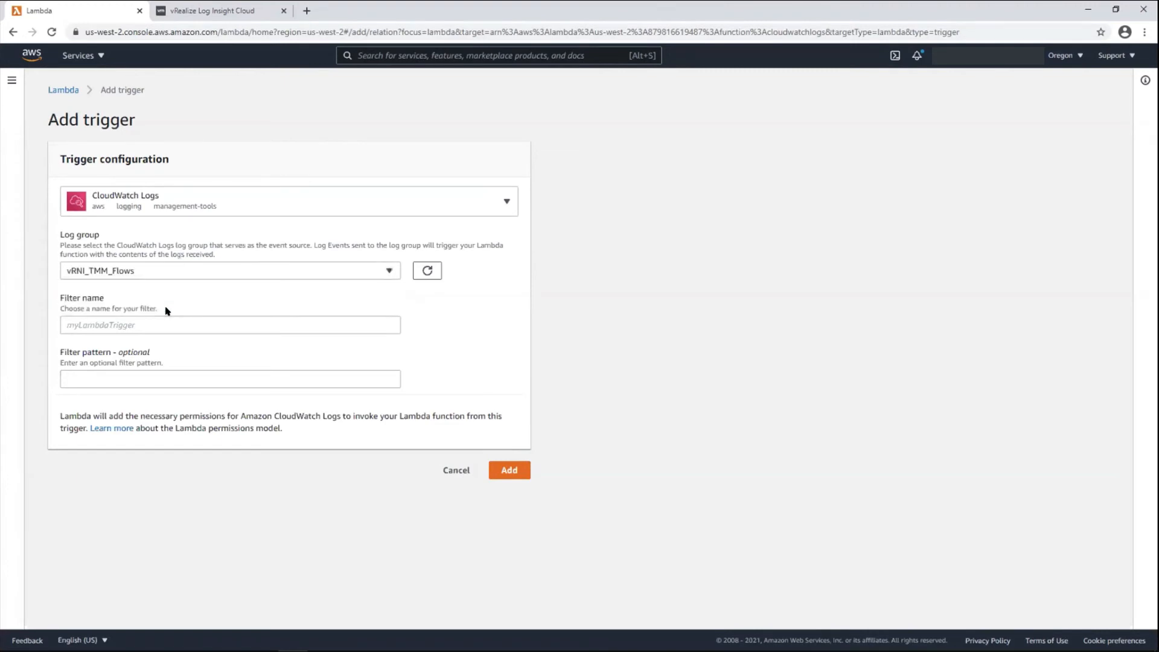
type("vrniflows")
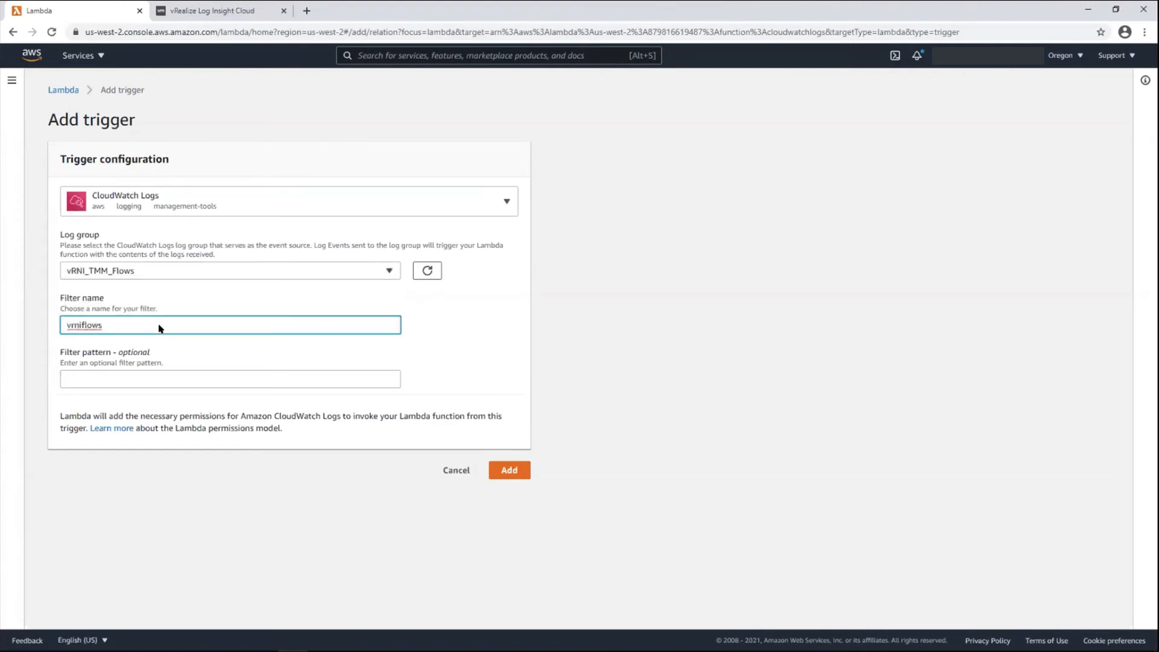
left_click(508, 470)
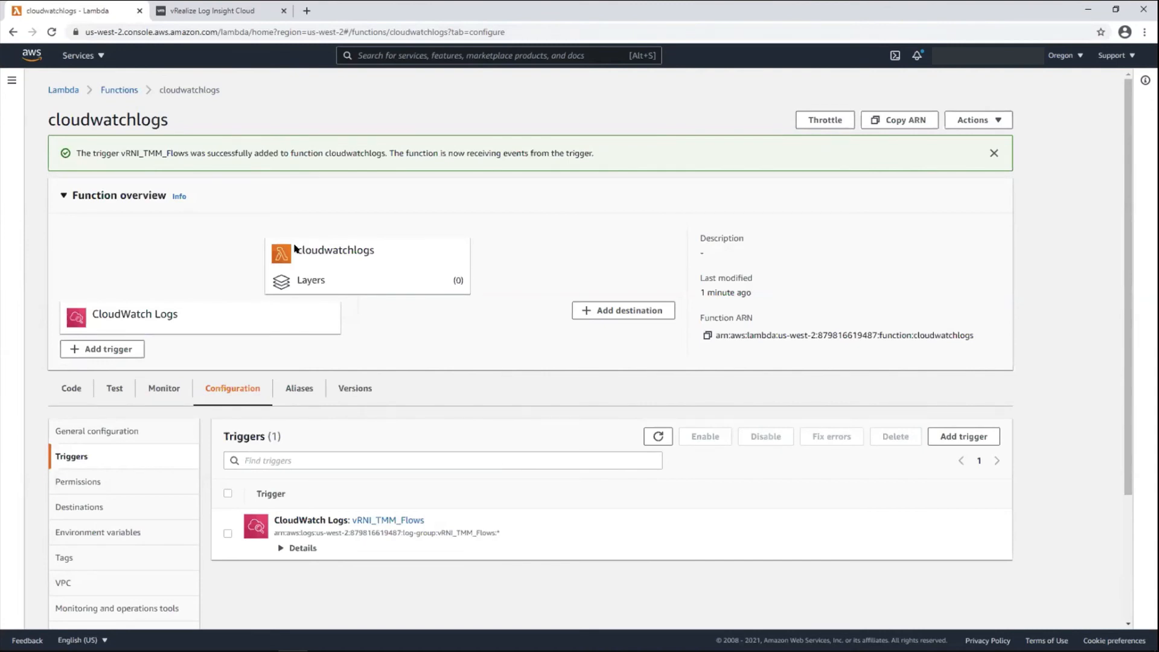
mouse_move(136, 246)
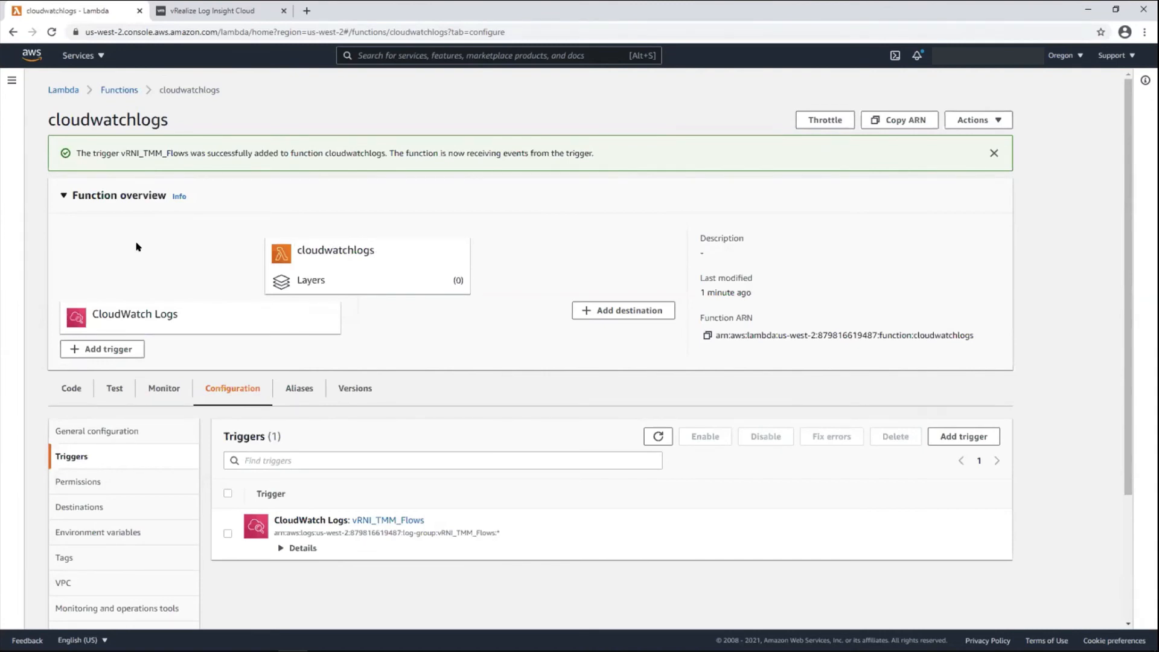
mouse_move(564, 209)
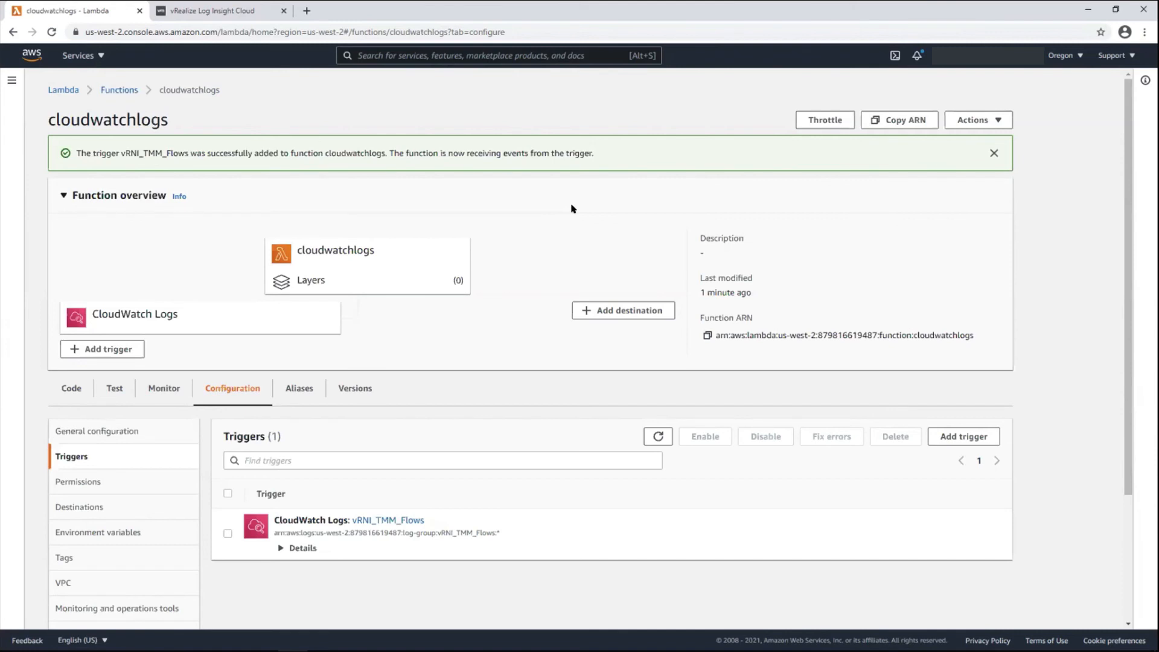
mouse_move(220, 277)
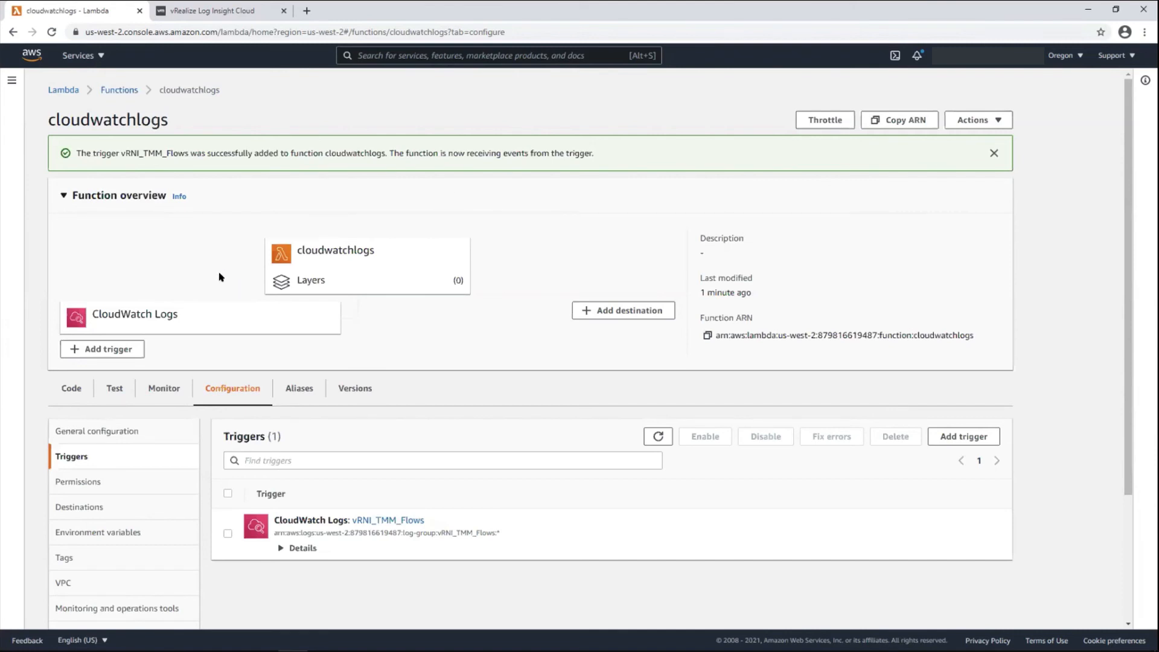
mouse_move(221, 83)
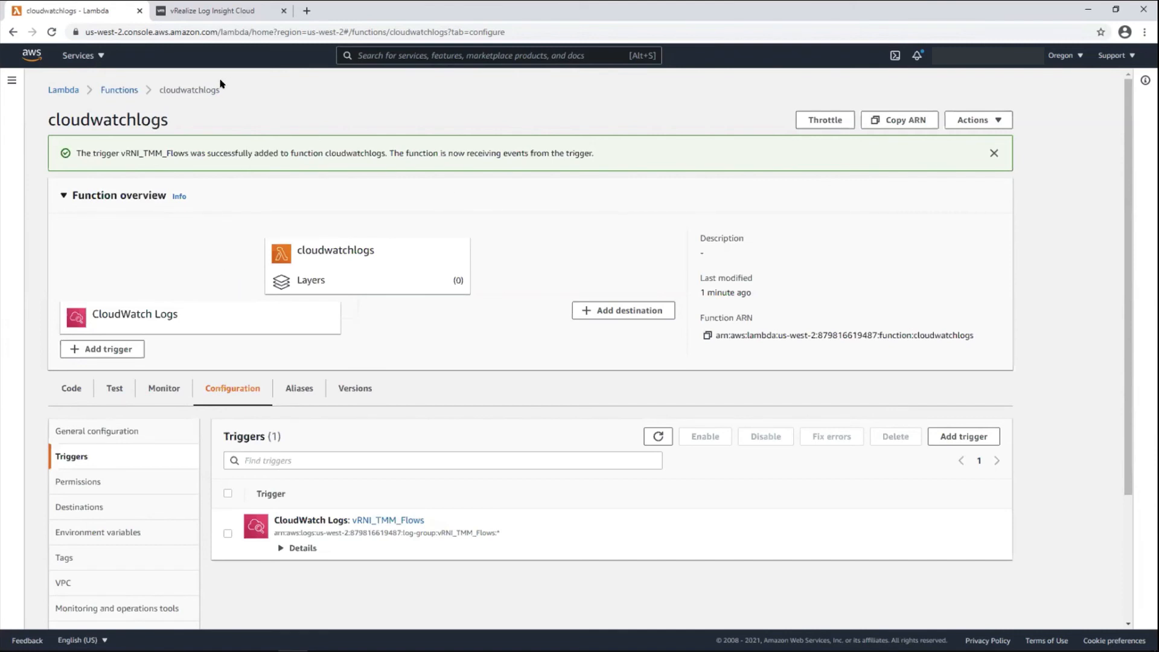
Step: Back in Log Insight Cloud, show the last 5 minutes of CloudWatch events
left_click(215, 10)
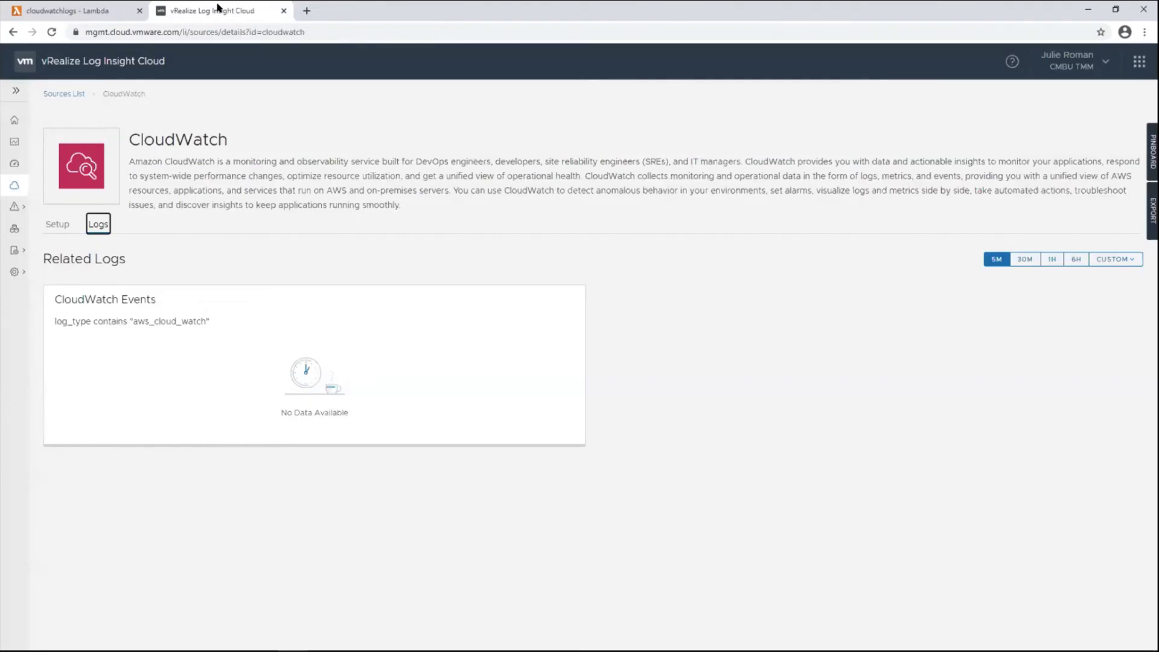
mouse_move(592, 198)
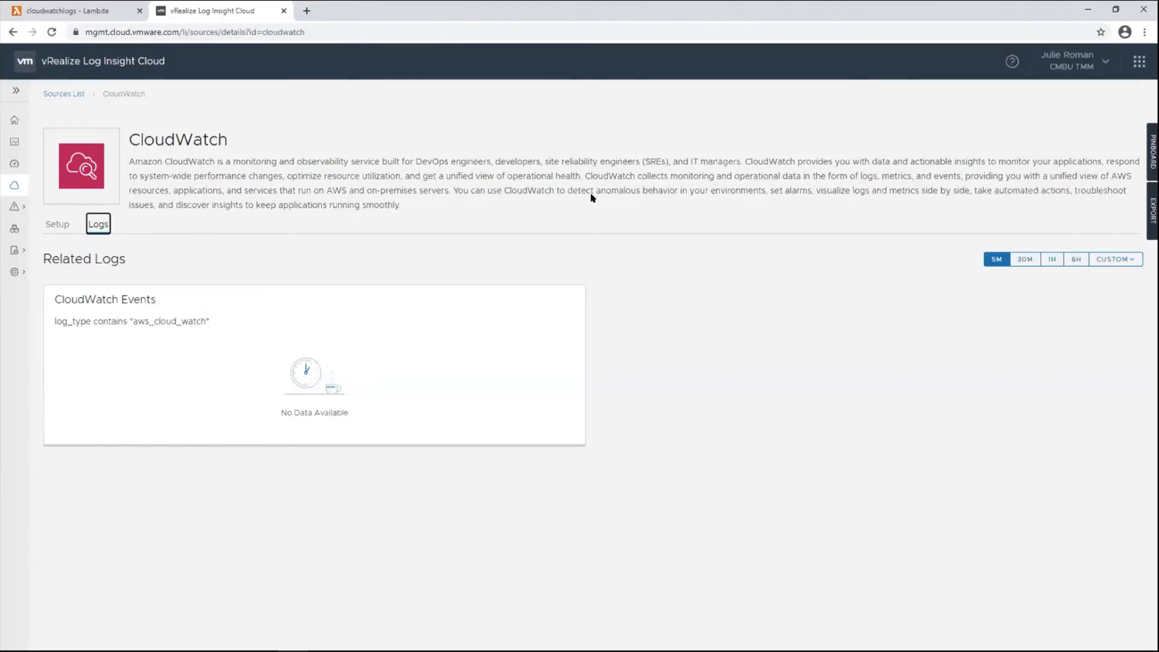
left_click(996, 260)
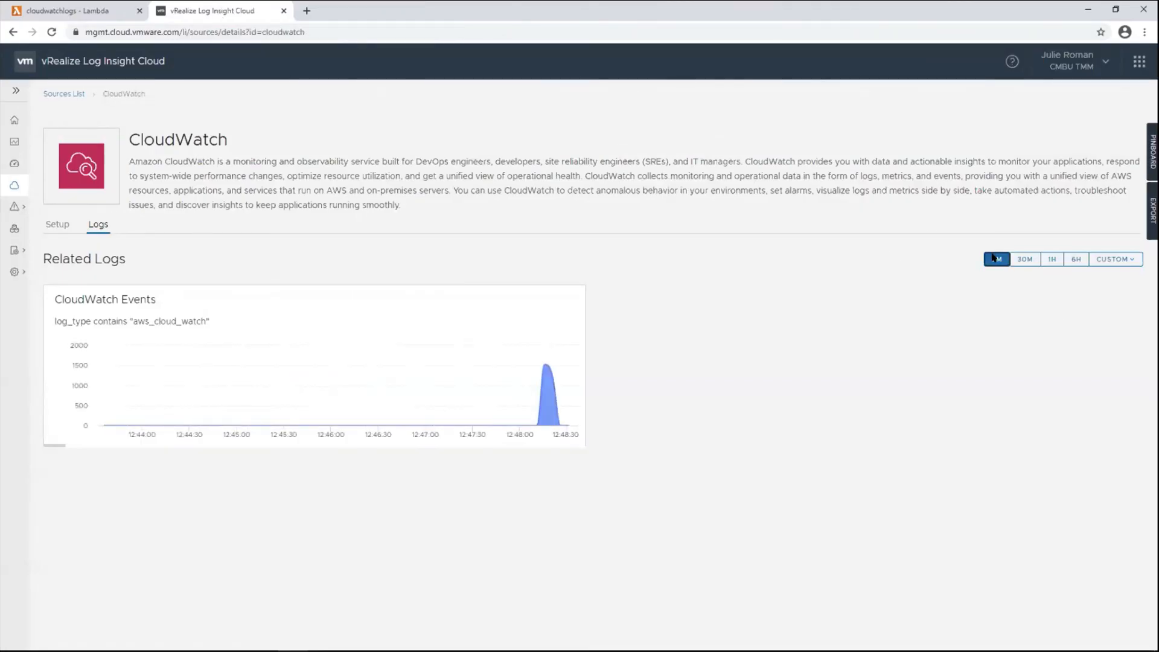